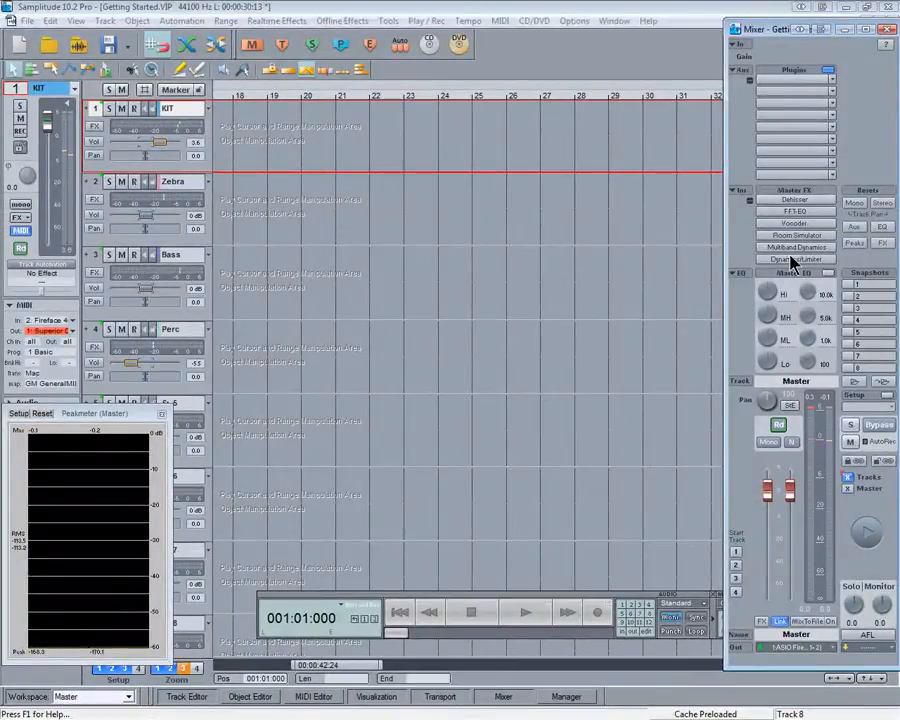
Open the master's four-band Multiband Dynamics and solo Band 1.
left_click(797, 247)
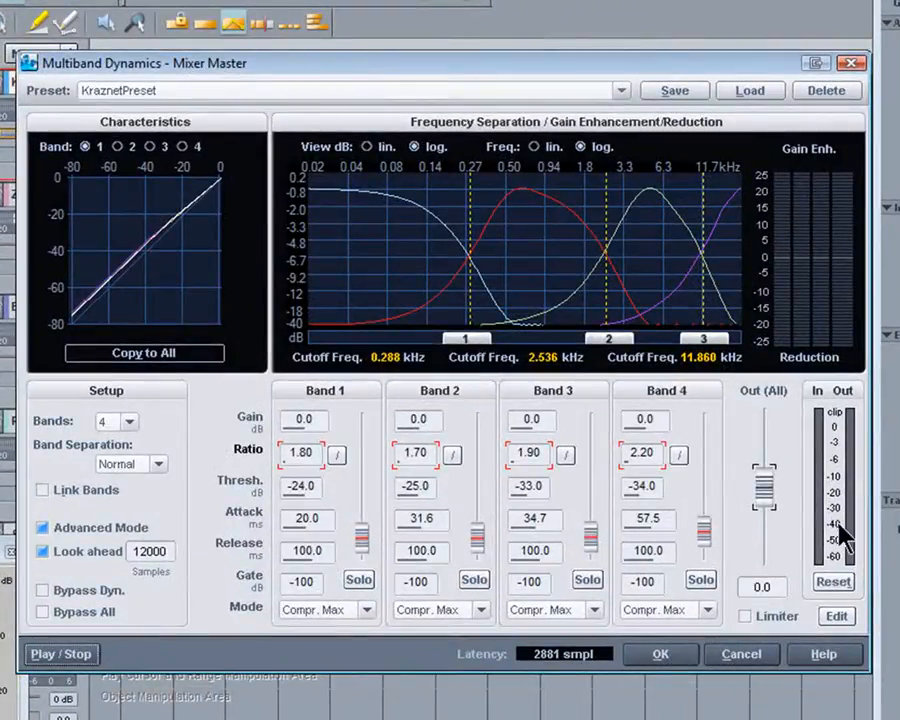
mouse_move(383, 620)
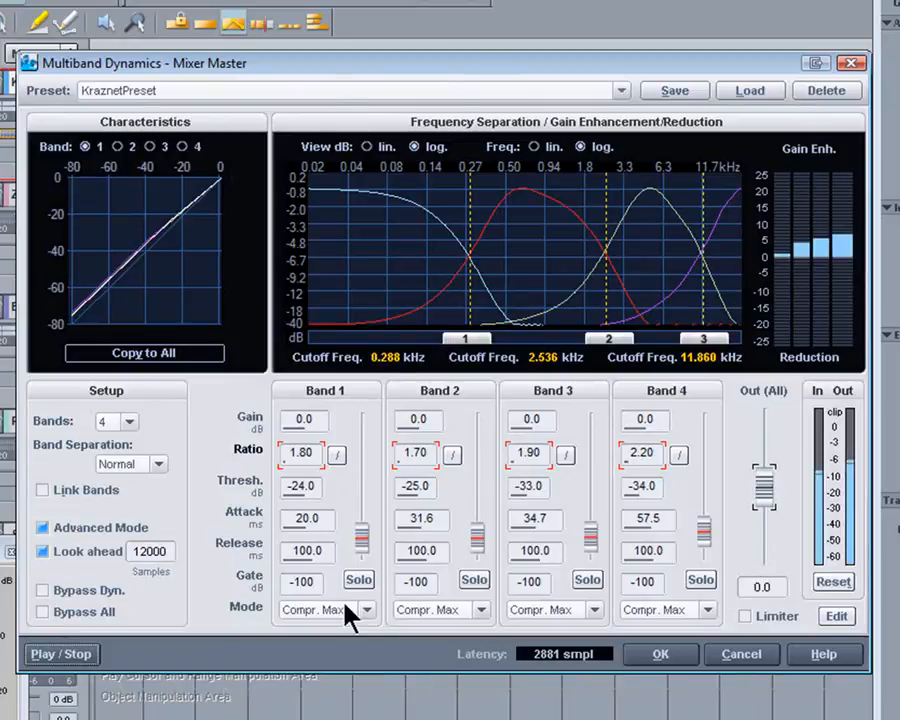
left_click(358, 580)
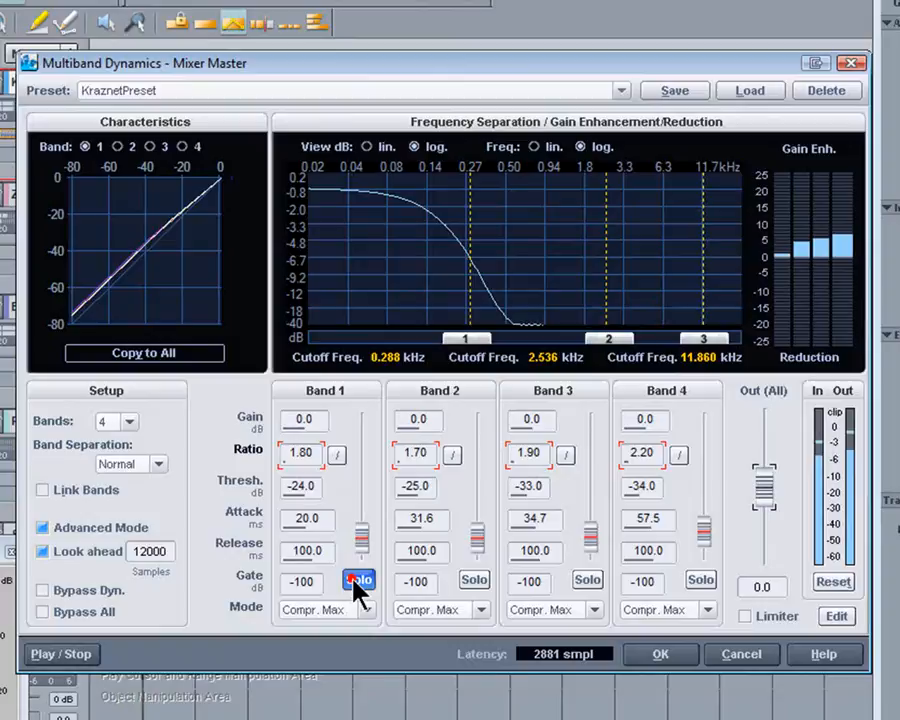
left_click(473, 580)
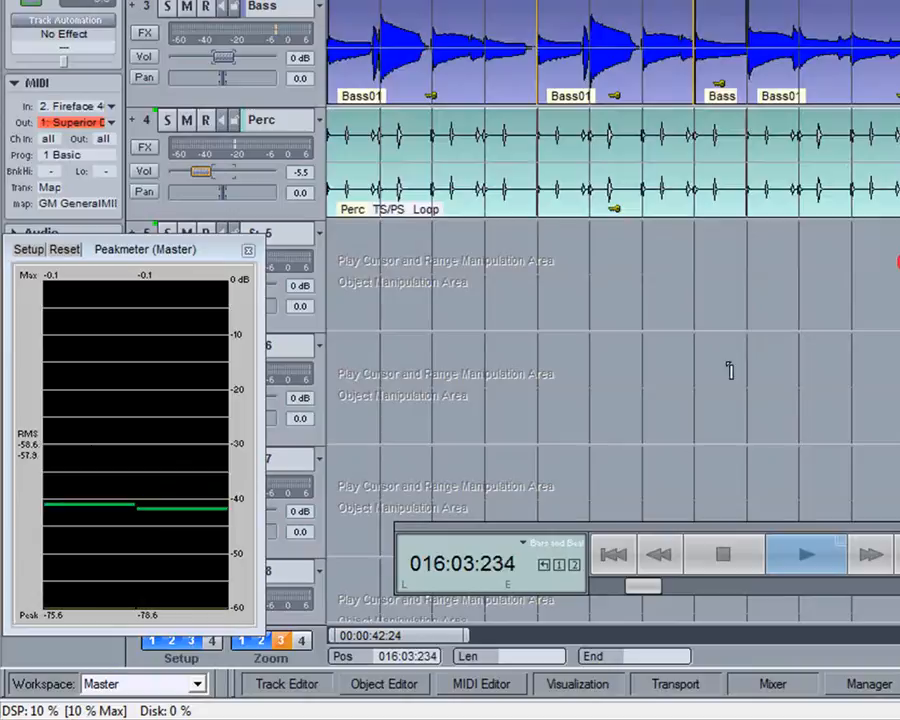
Dismiss Multiband Dynamics and start playback of the arrangement.
left_click(722, 554)
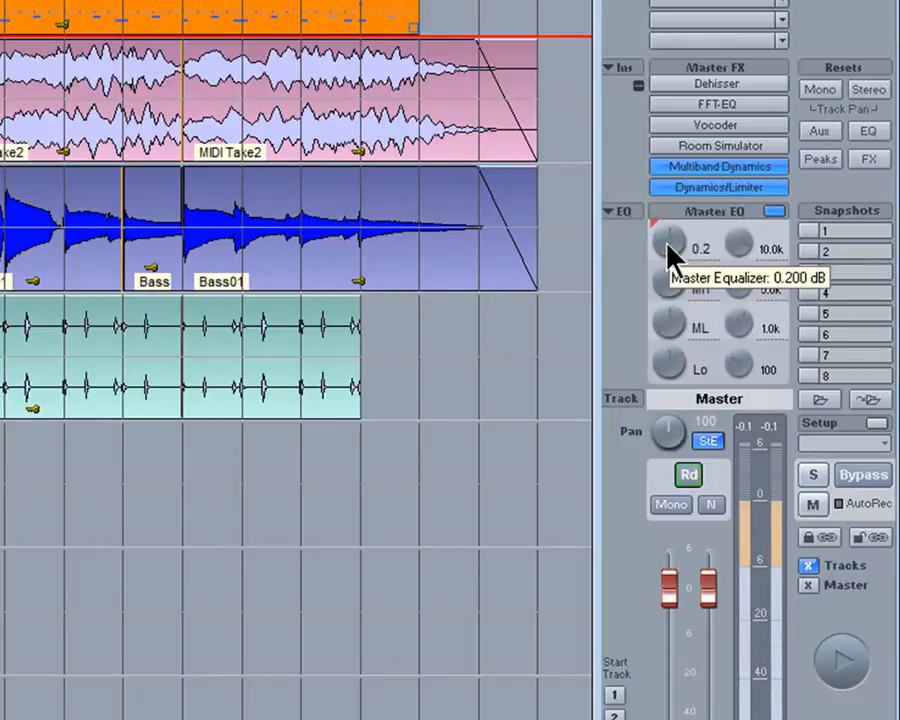
Raise the master EQ Hi knob to +2.2 dB and lower ML to -3.8 dB.
left_click_drag(672, 247, 672, 235)
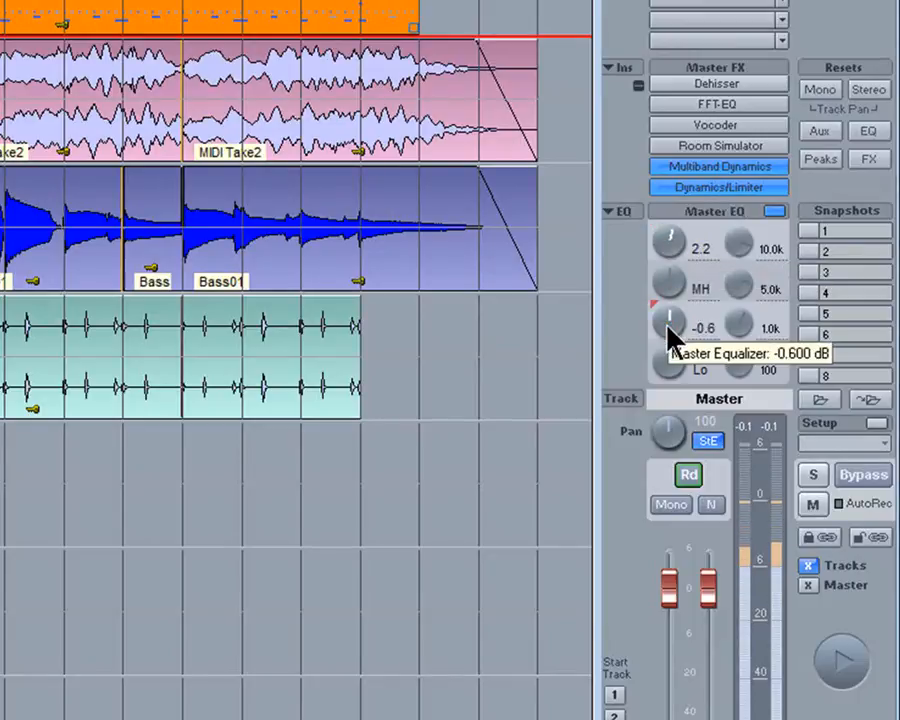
left_click_drag(670, 323, 670, 360)
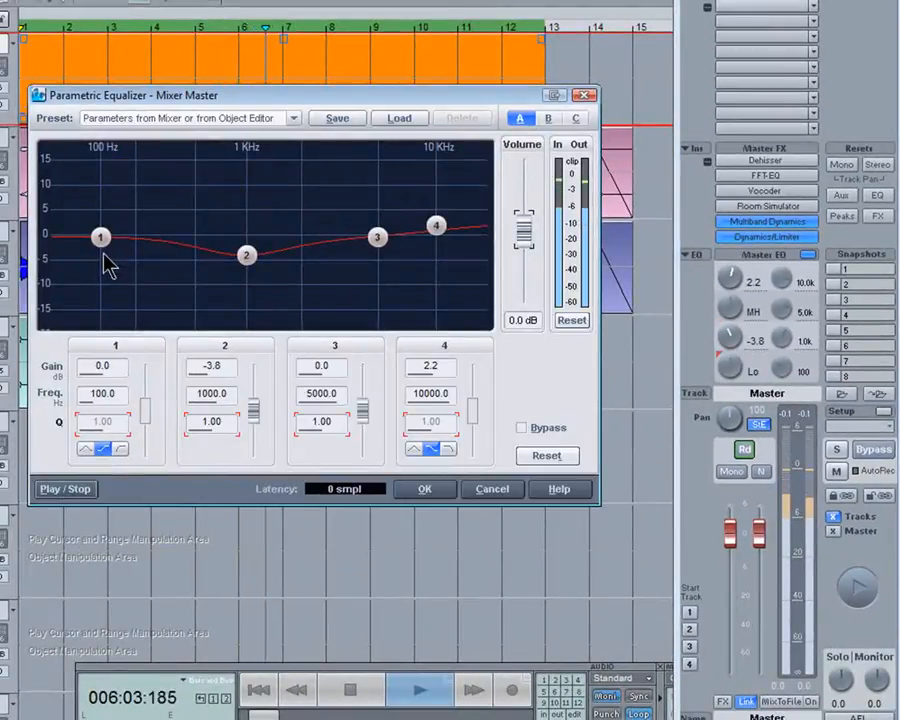
Set parametric EQ band 1 to -1.4 dB at 98 Hz, band 2 to a narrow 4.4 dB boost at 1029 Hz.
left_click_drag(100, 237, 100, 243)
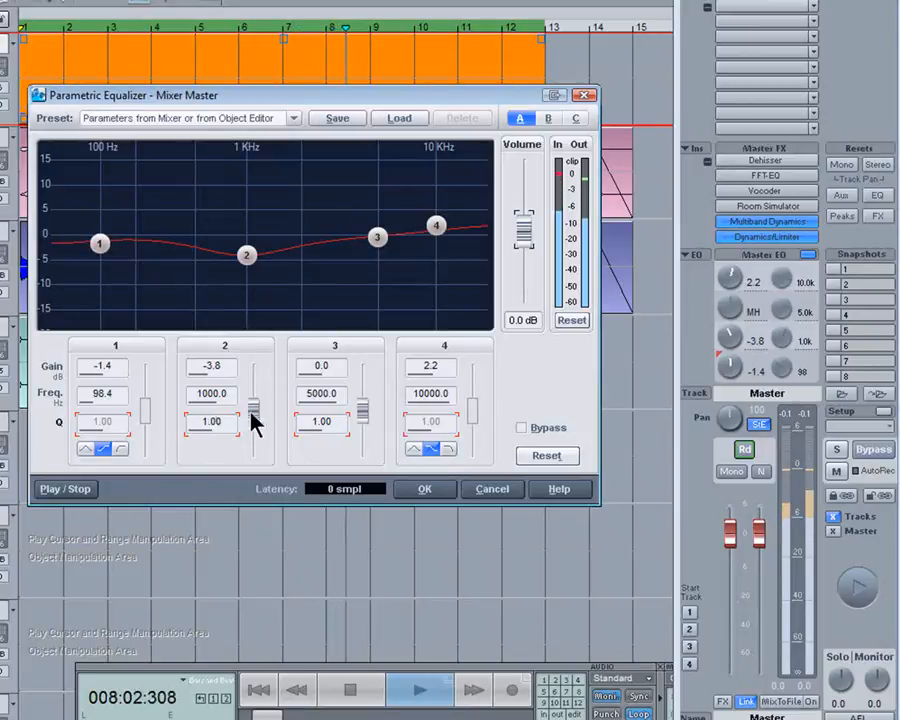
left_click_drag(254, 420, 254, 378)
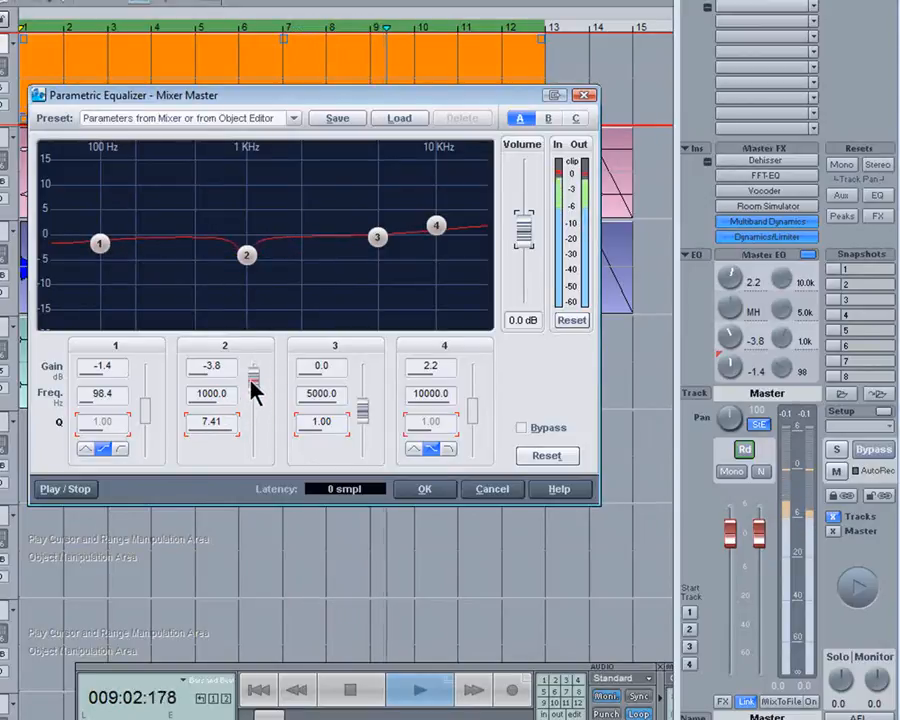
left_click_drag(247, 255, 217, 273)
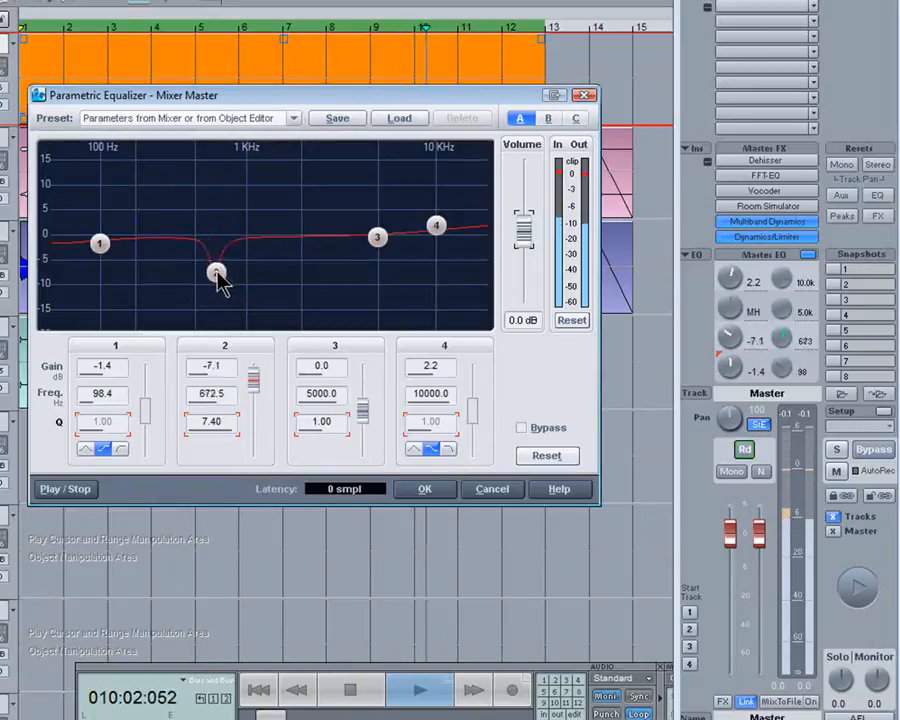
left_click_drag(217, 273, 207, 207)
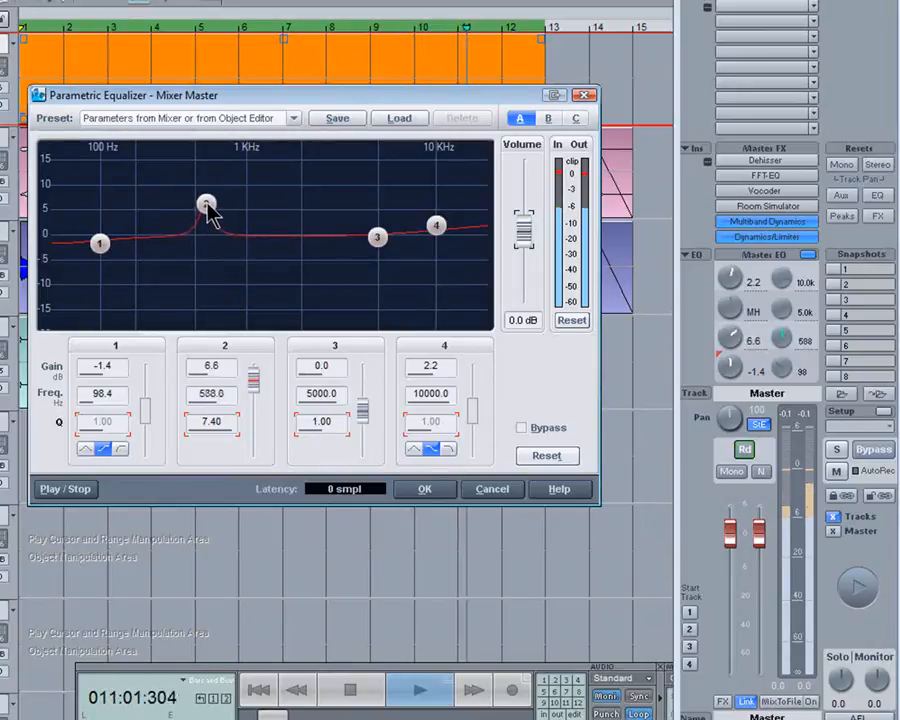
left_click_drag(205, 205, 248, 214)
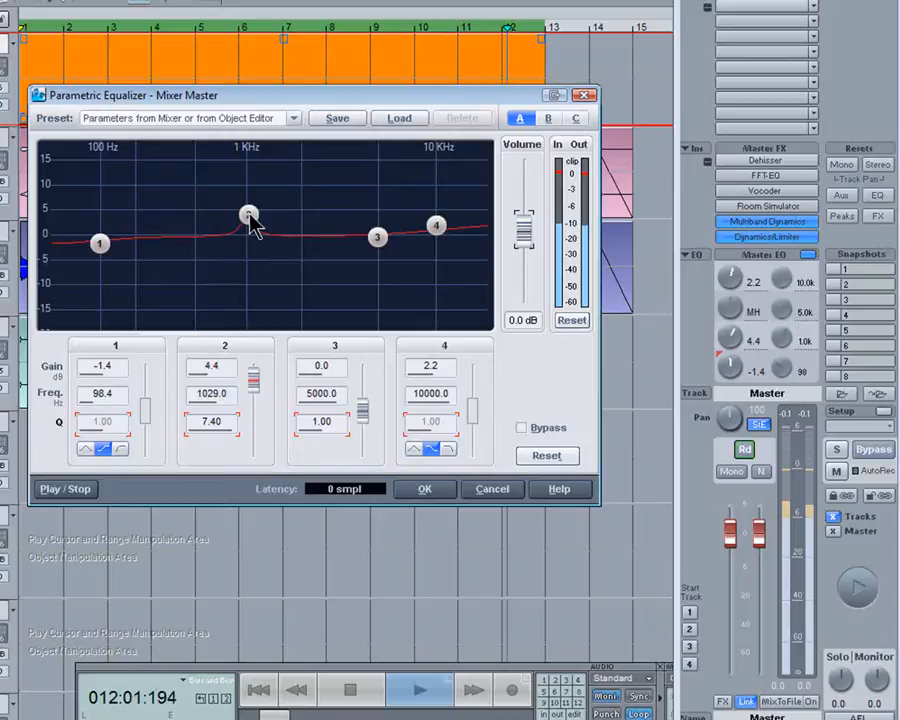
left_click(424, 489)
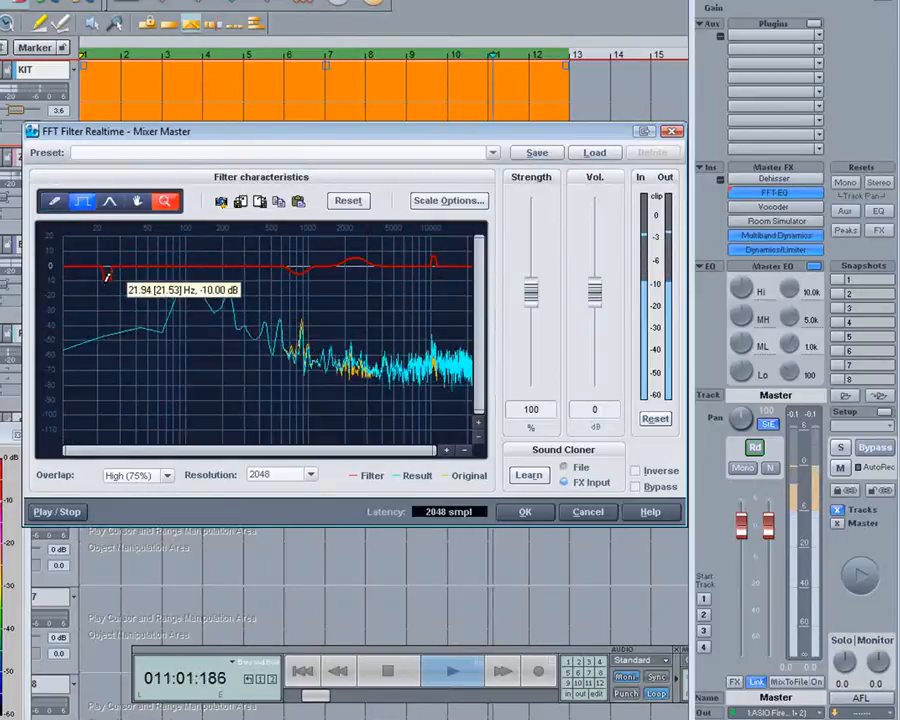
Draw a -10 dB cut near 22 Hz into the FFT filter curve, then confirm with OK.
left_click_drag(80, 270, 68, 330)
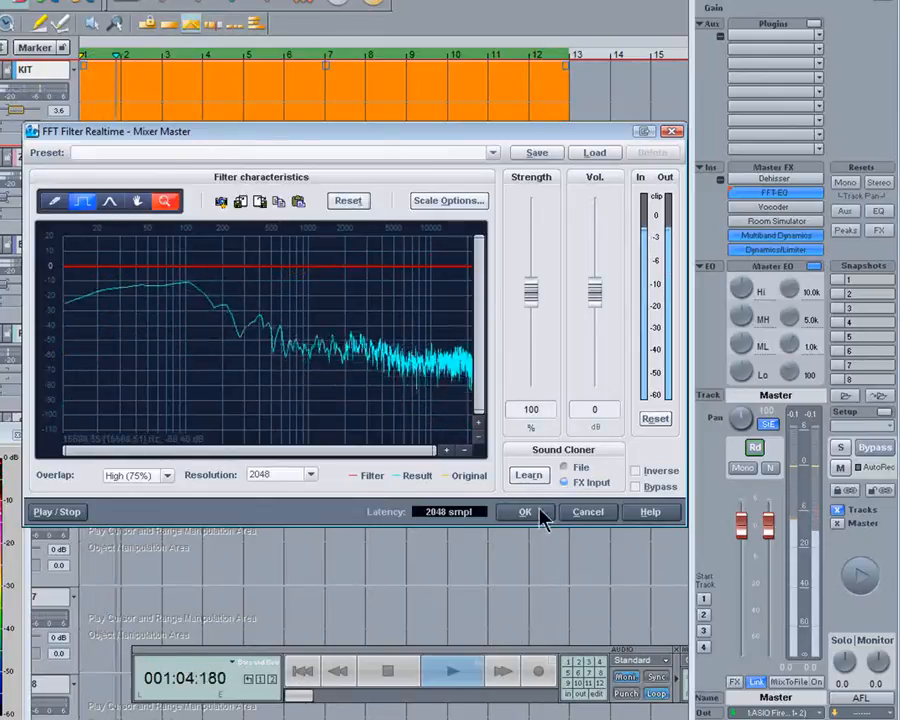
left_click(525, 512)
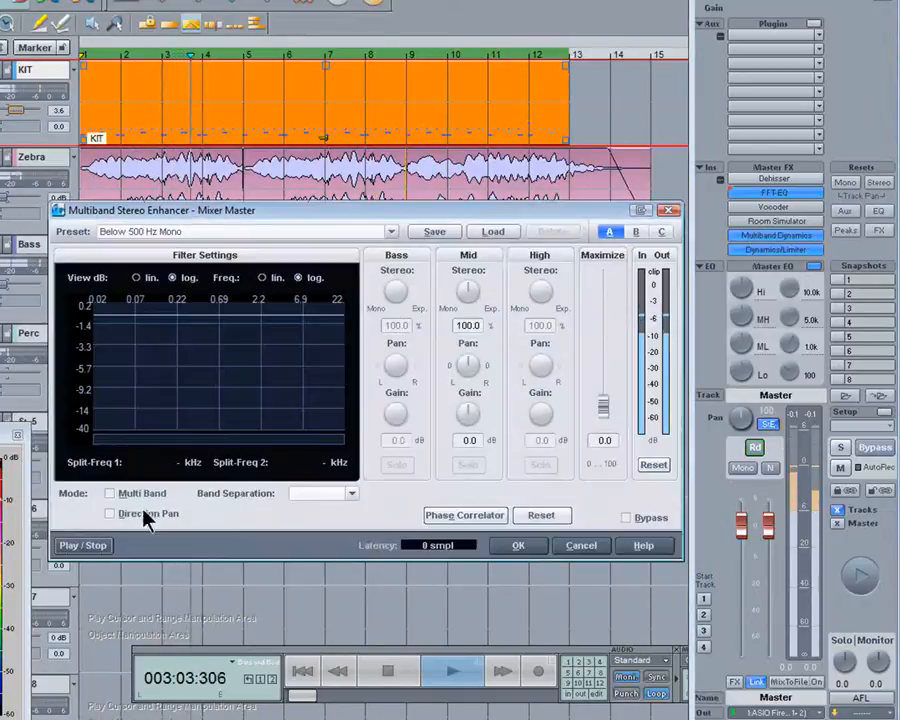
Switch the Stereo Enhancer to Multi Band, solo the Bass band, then the Mid band.
left_click(110, 493)
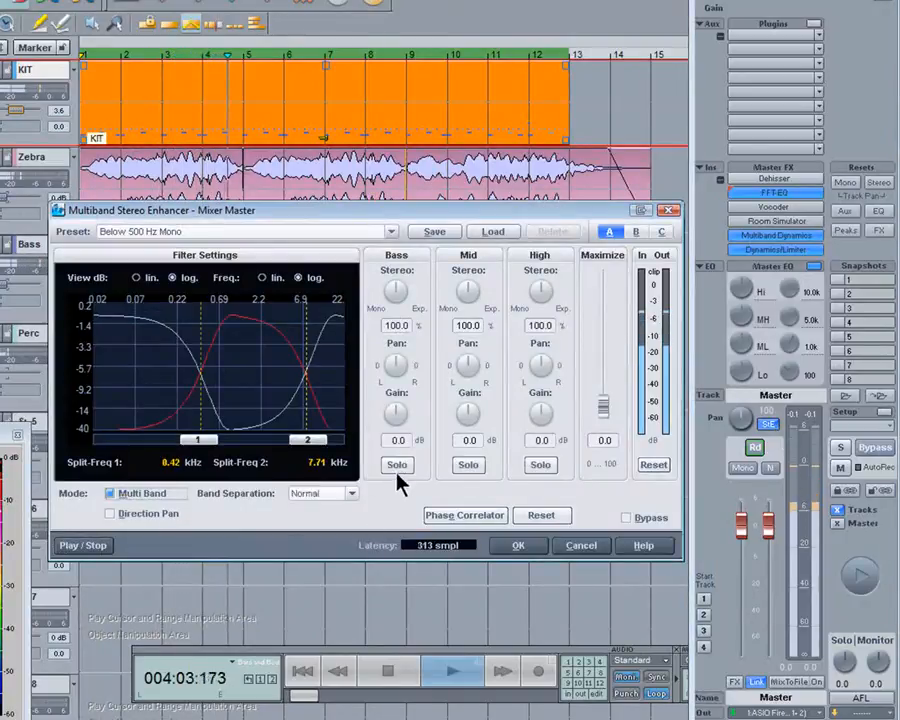
left_click(397, 464)
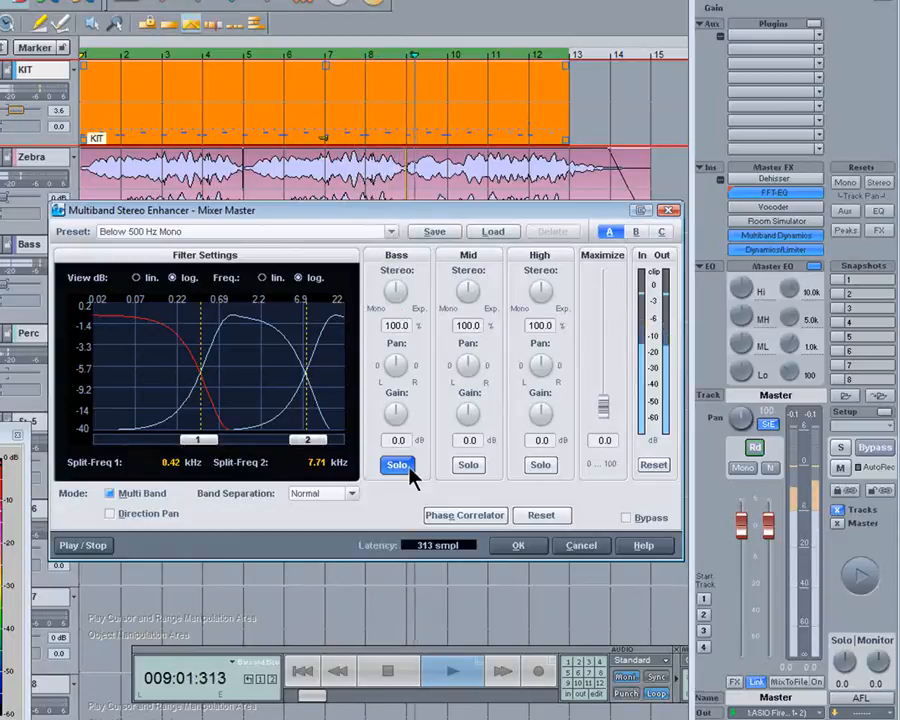
left_click(468, 464)
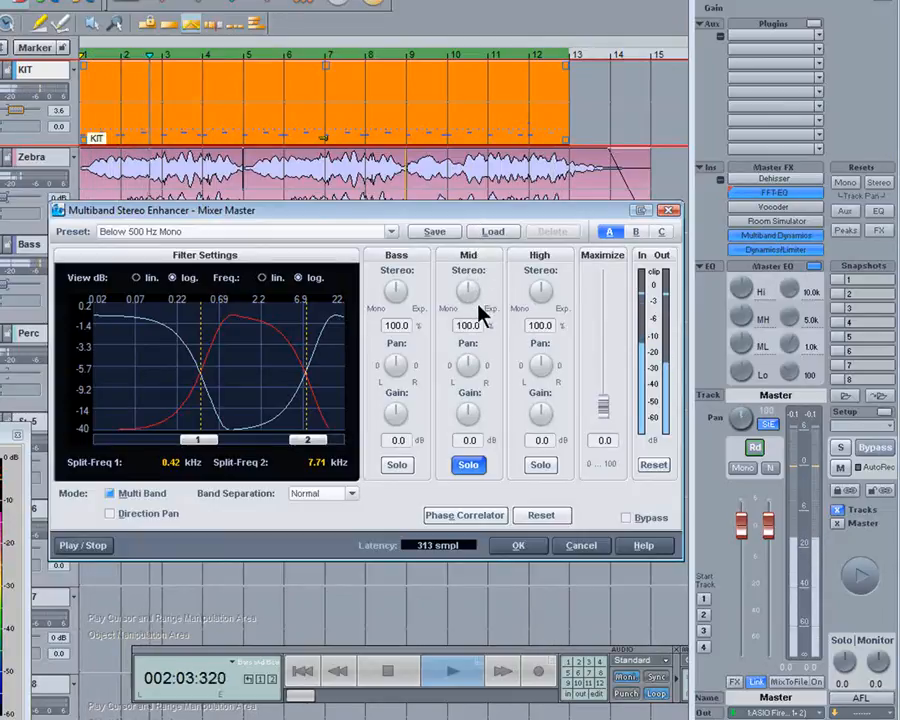
Solo the High band, turn Multi Band off, and close the Stereo Enhancer with OK.
left_click(540, 464)
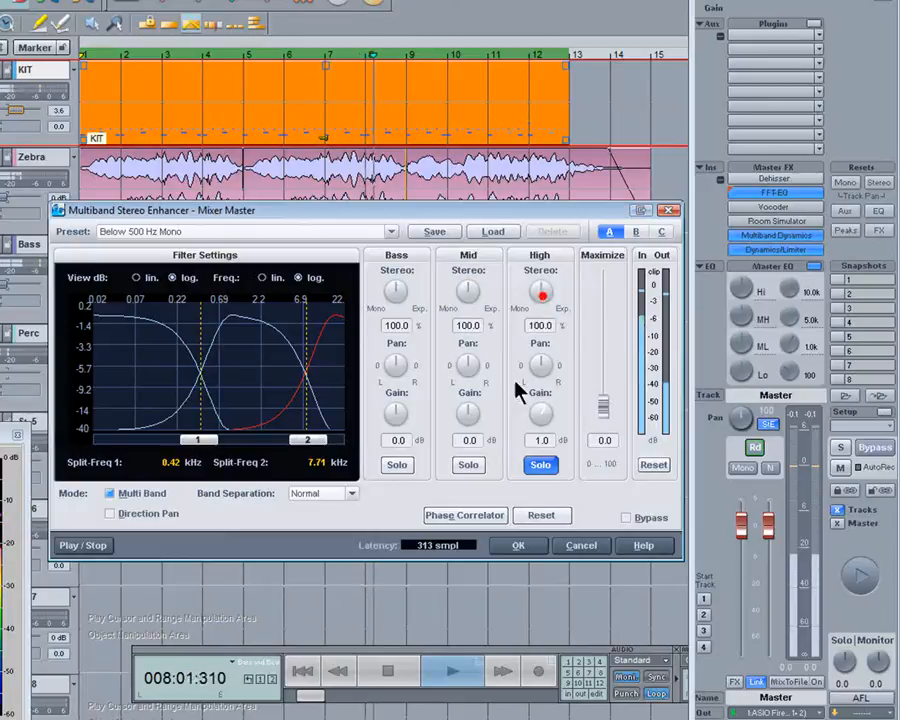
left_click(540, 465)
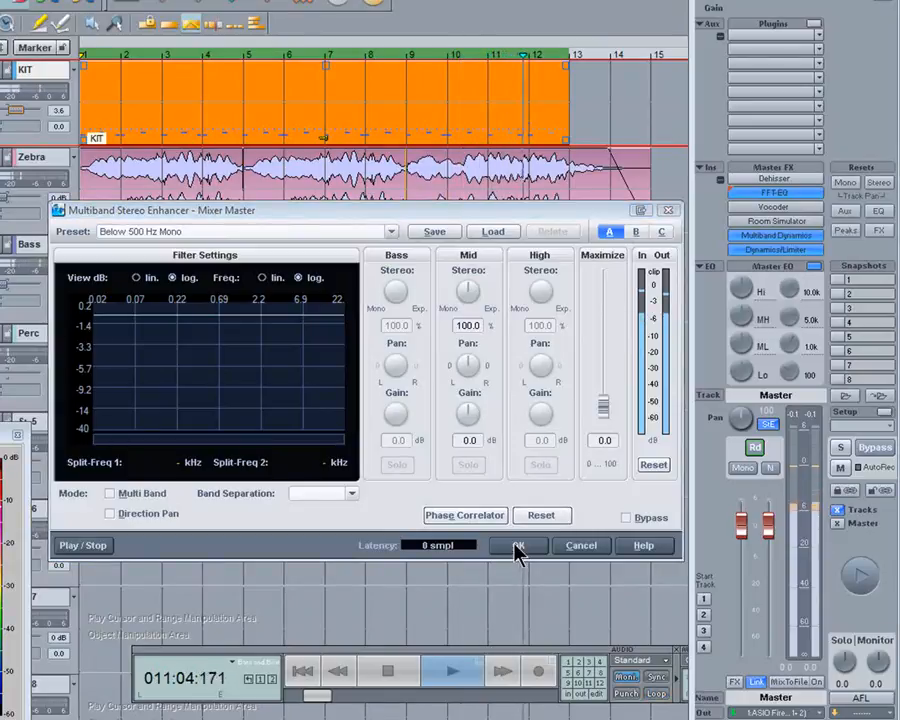
left_click(517, 545)
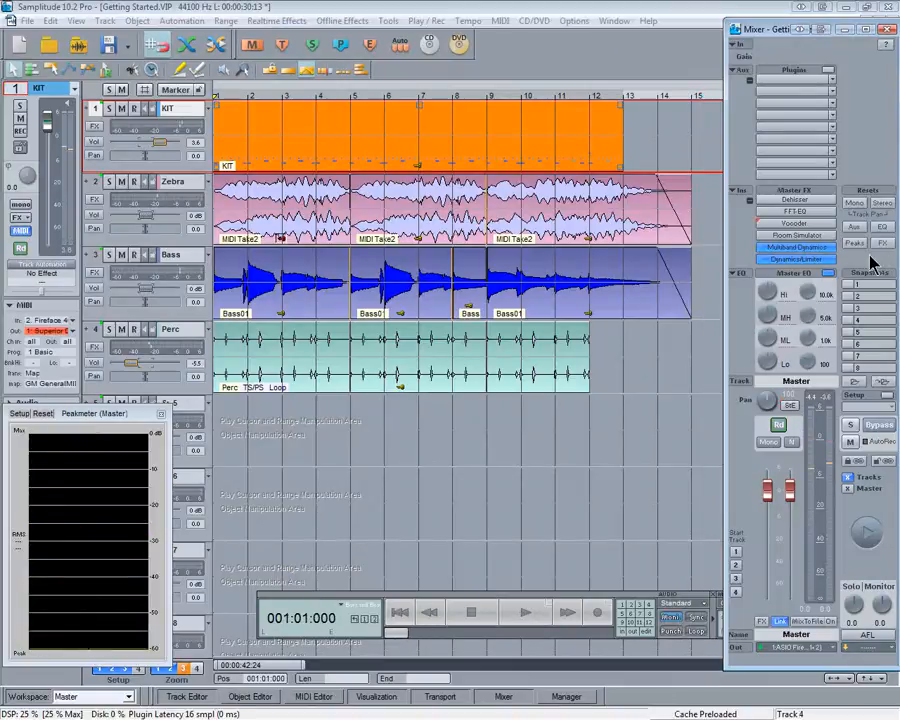
Activate Room Simulator and Dehisser on the master, confirming each with OK.
left_click(795, 235)
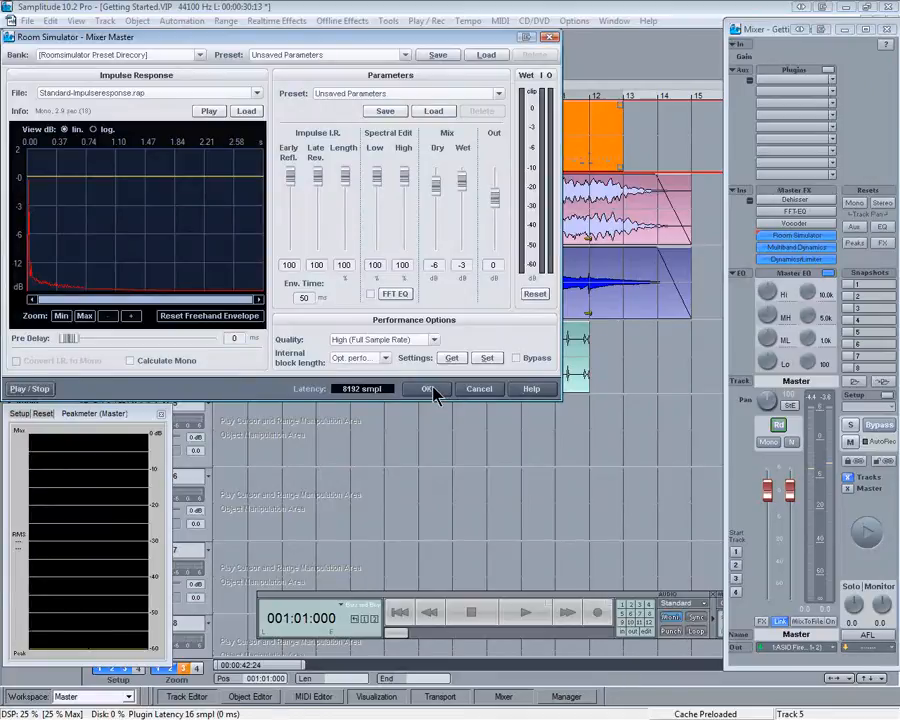
left_click(425, 388)
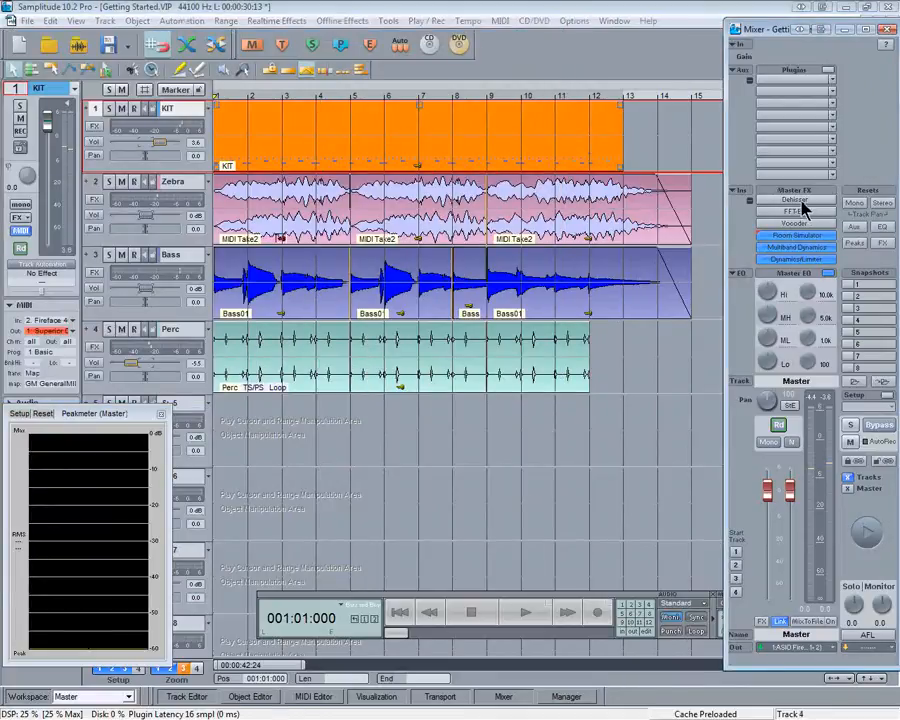
left_click(795, 199)
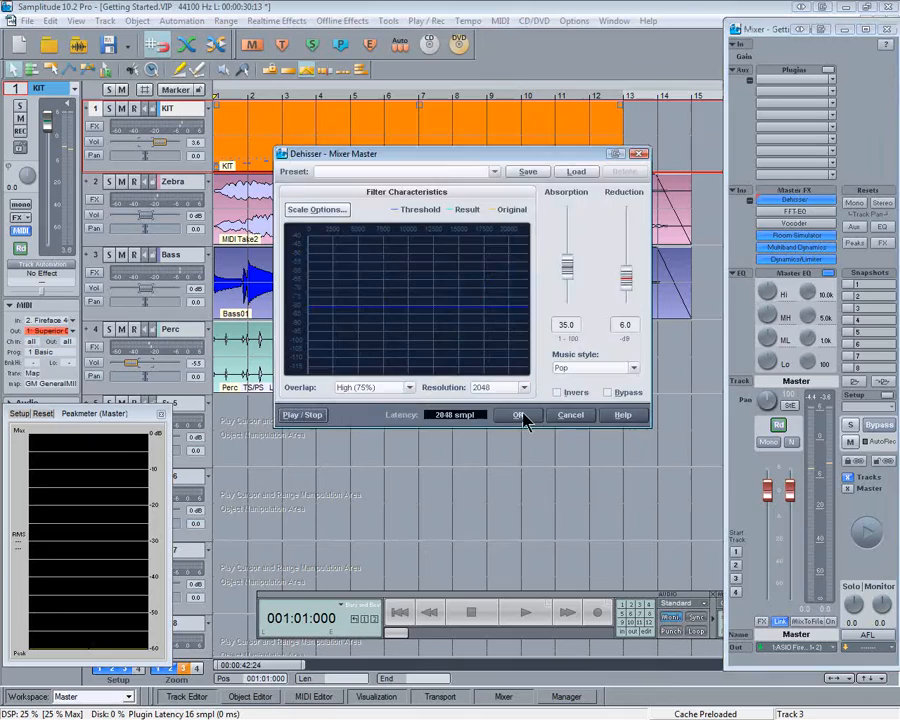
left_click(518, 414)
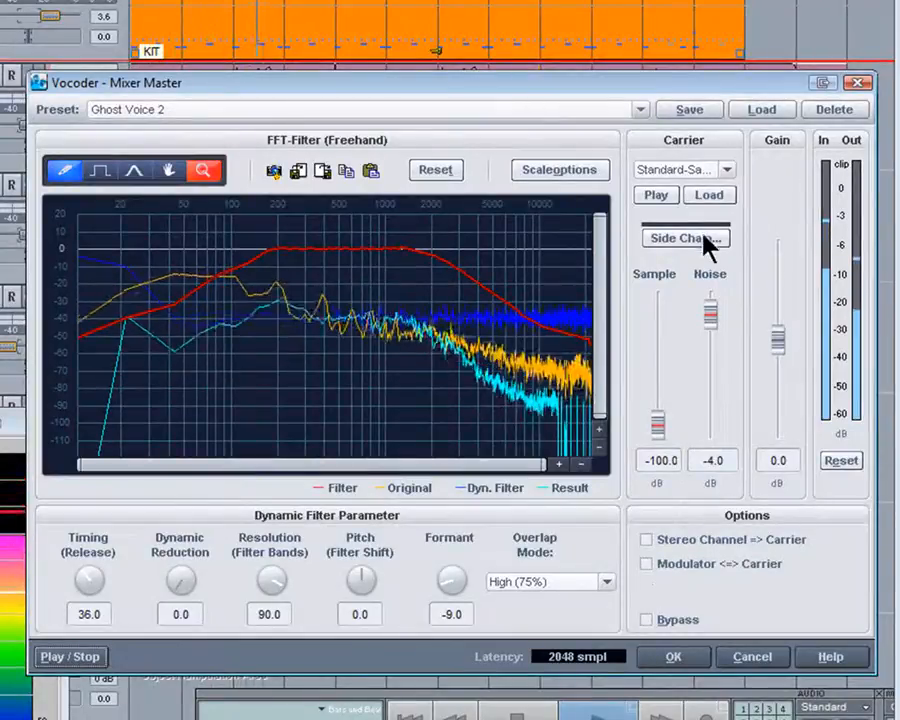
Open the Vocoder's carrier side-chain options with the Ghost Voice 2 preset loaded.
left_click(685, 238)
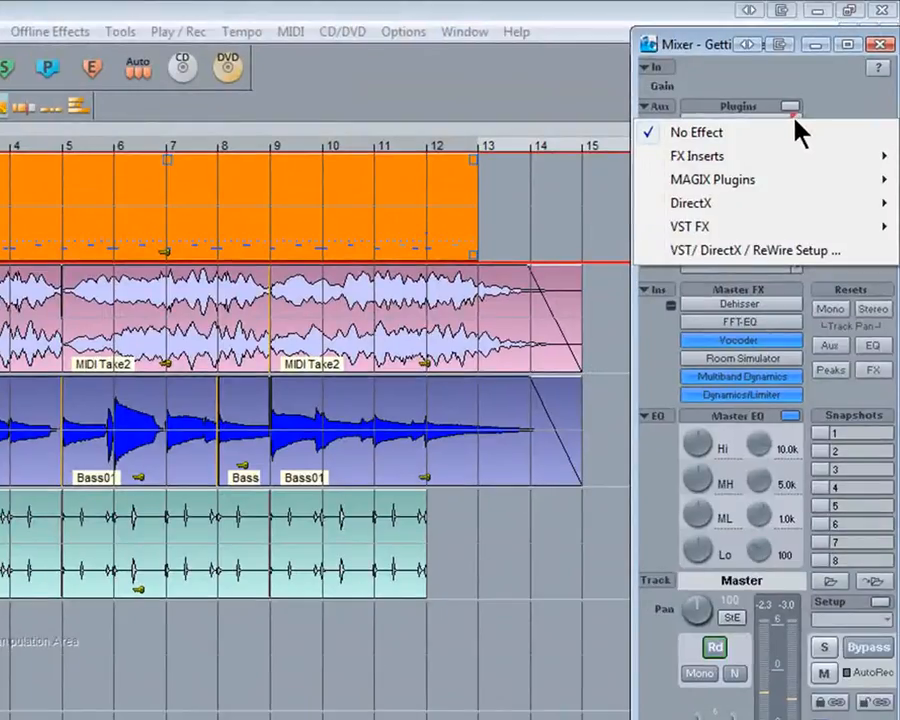
mouse_move(785, 160)
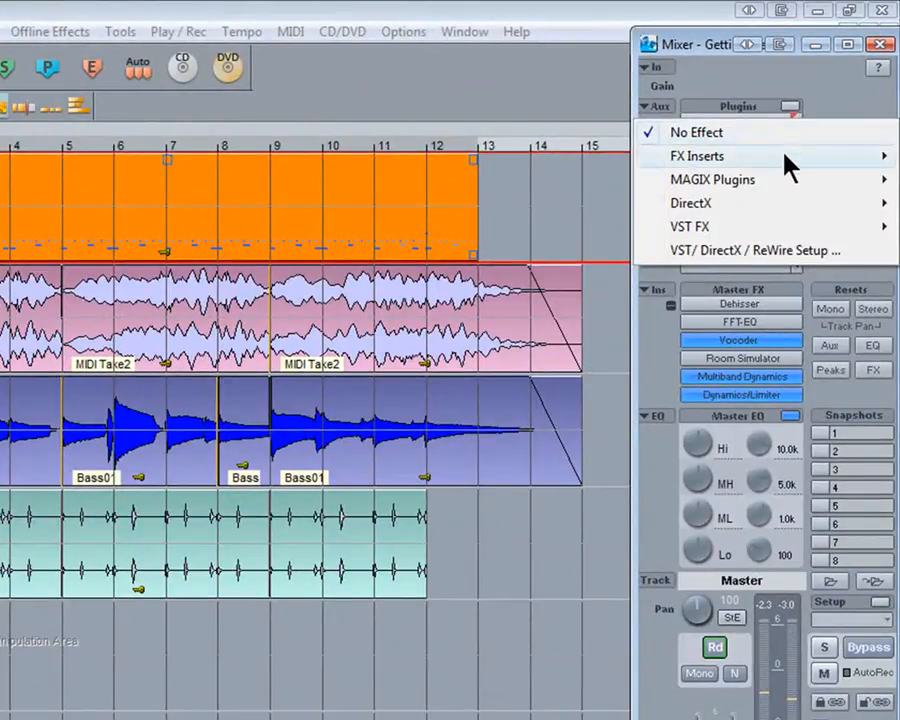